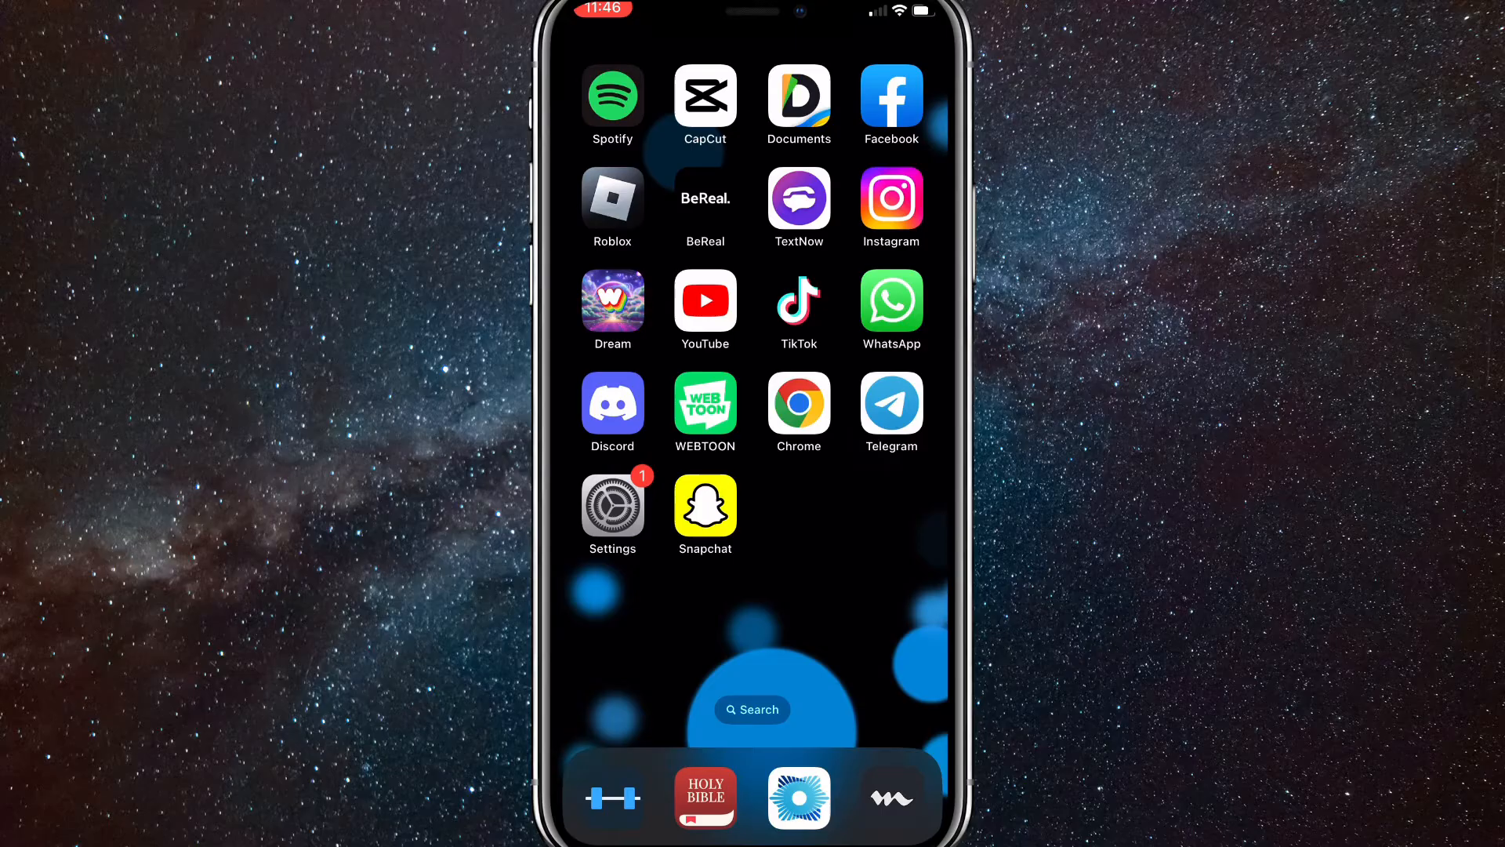
Step: Launch Snapchat and bring up the Add Friends page from the camera screen
left_click(705, 501)
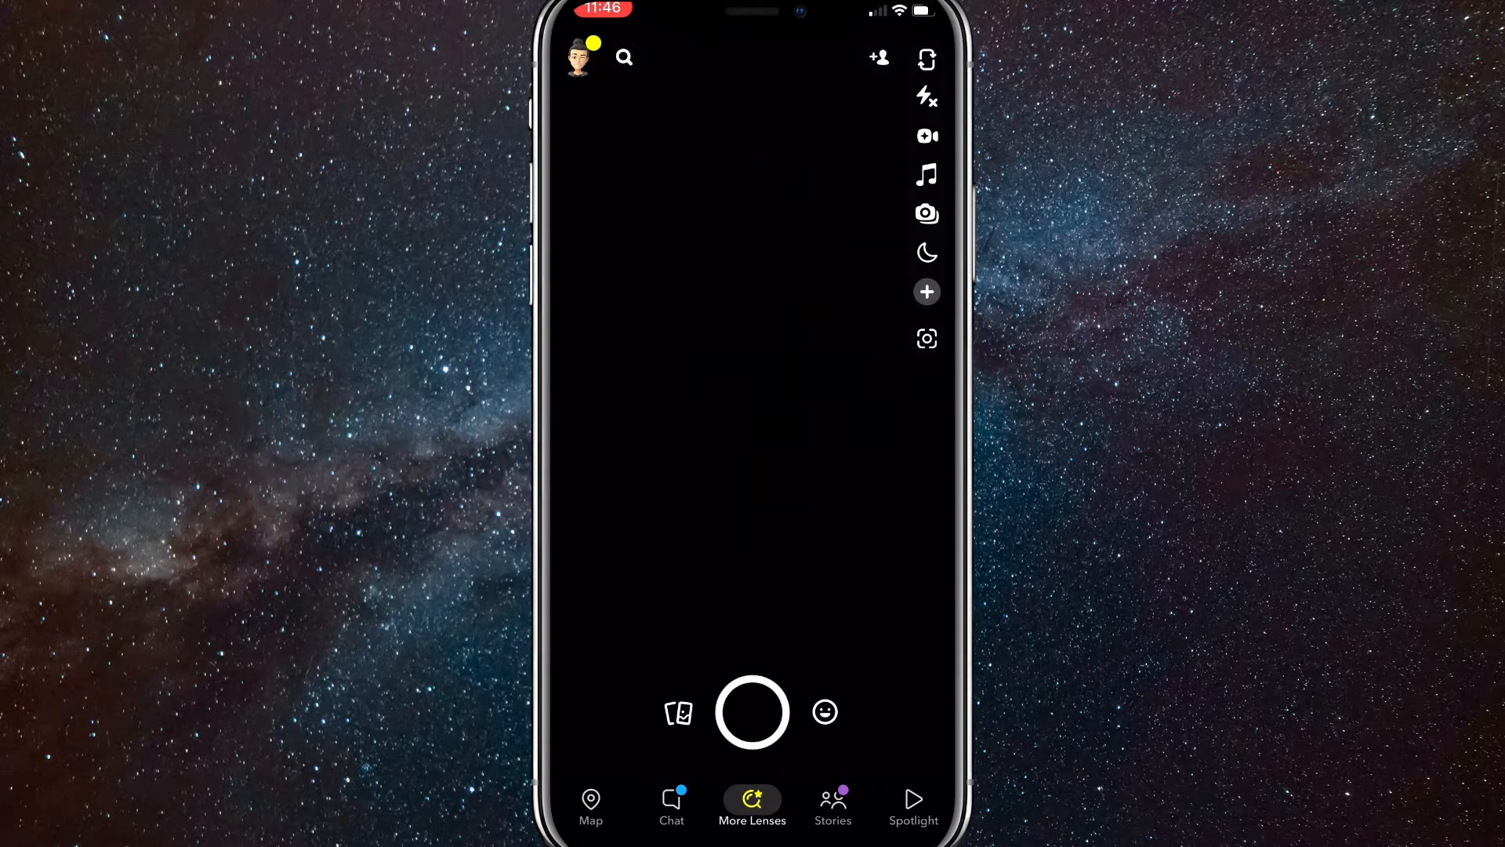
left_click(752, 807)
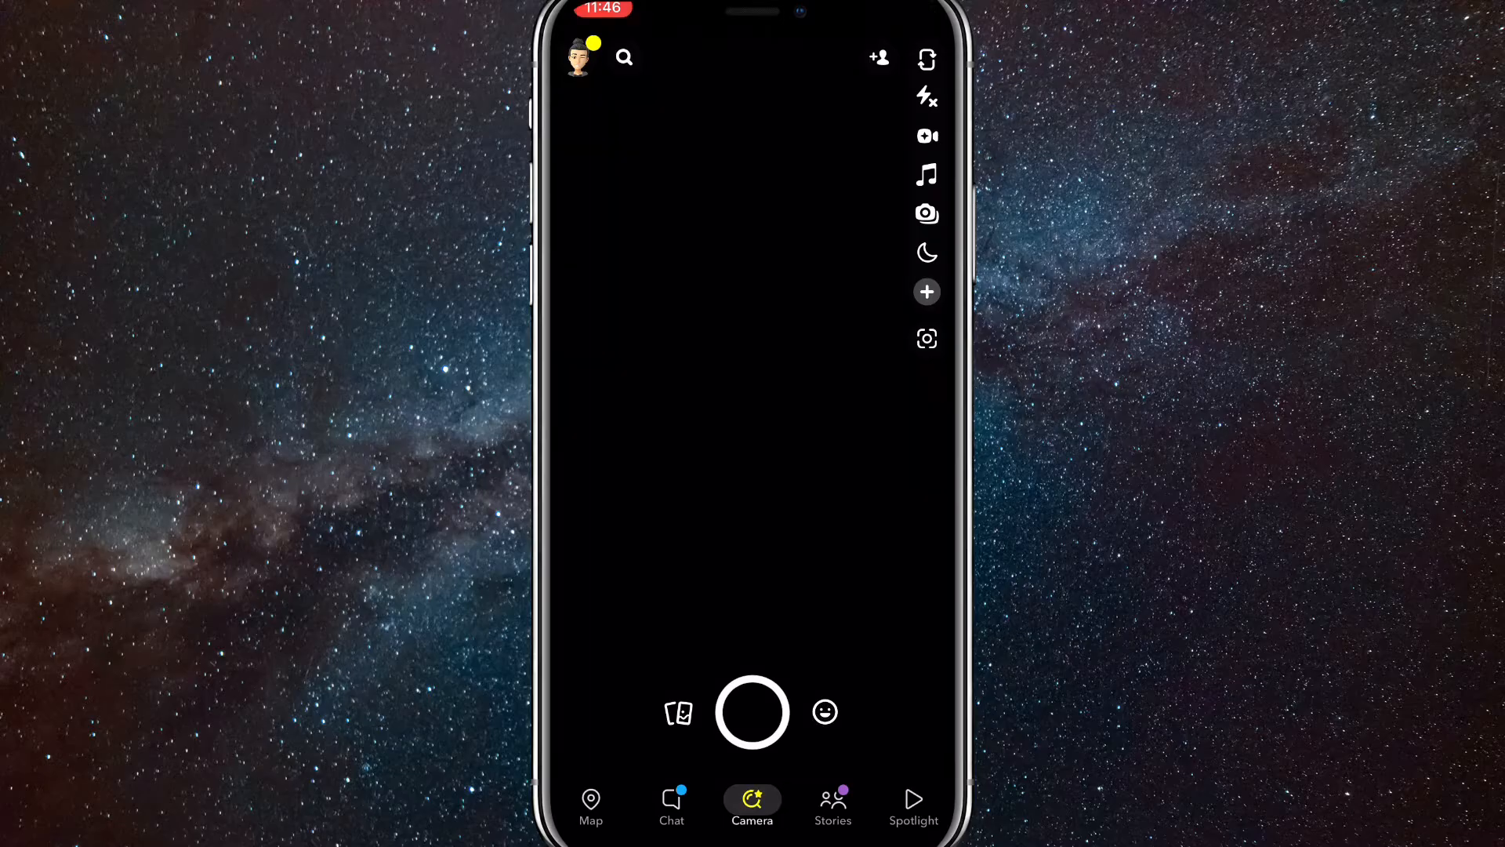
left_click(876, 57)
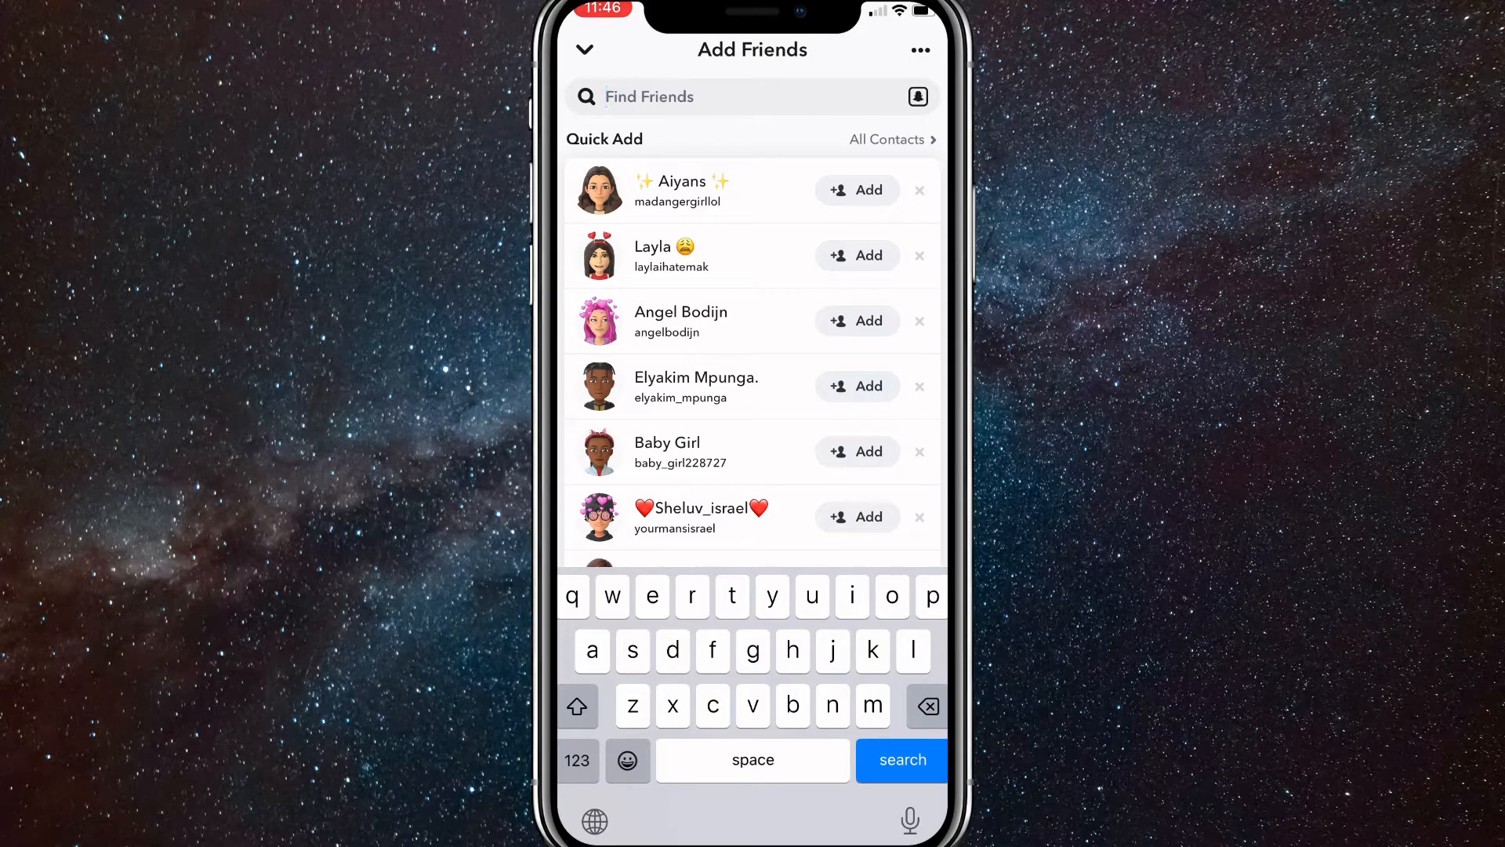
Step: Search 'bella', send user bella a friend request, and open the bella :) profile
type("bella")
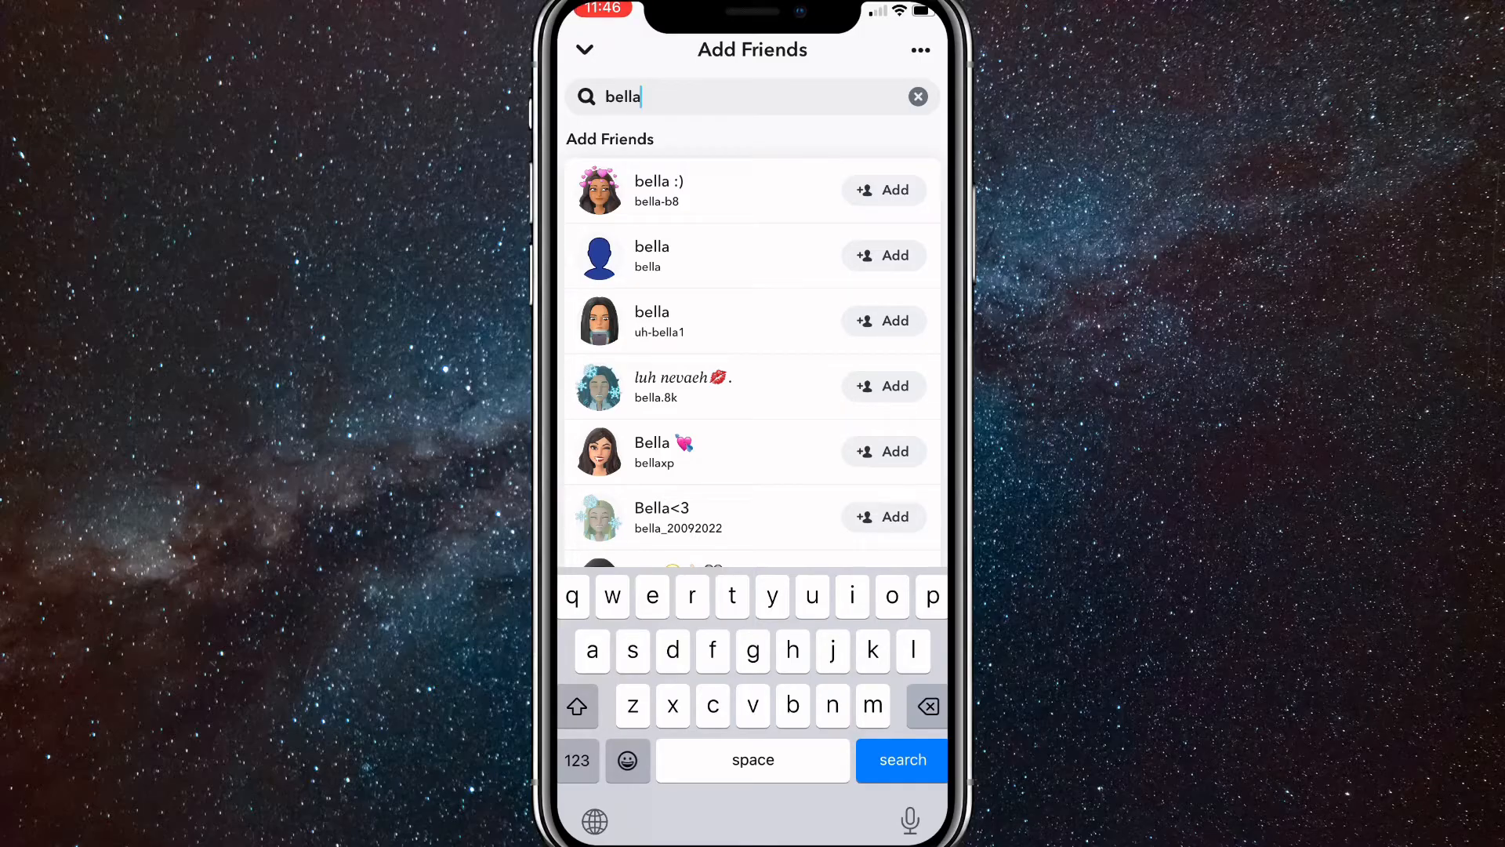
left_click(882, 255)
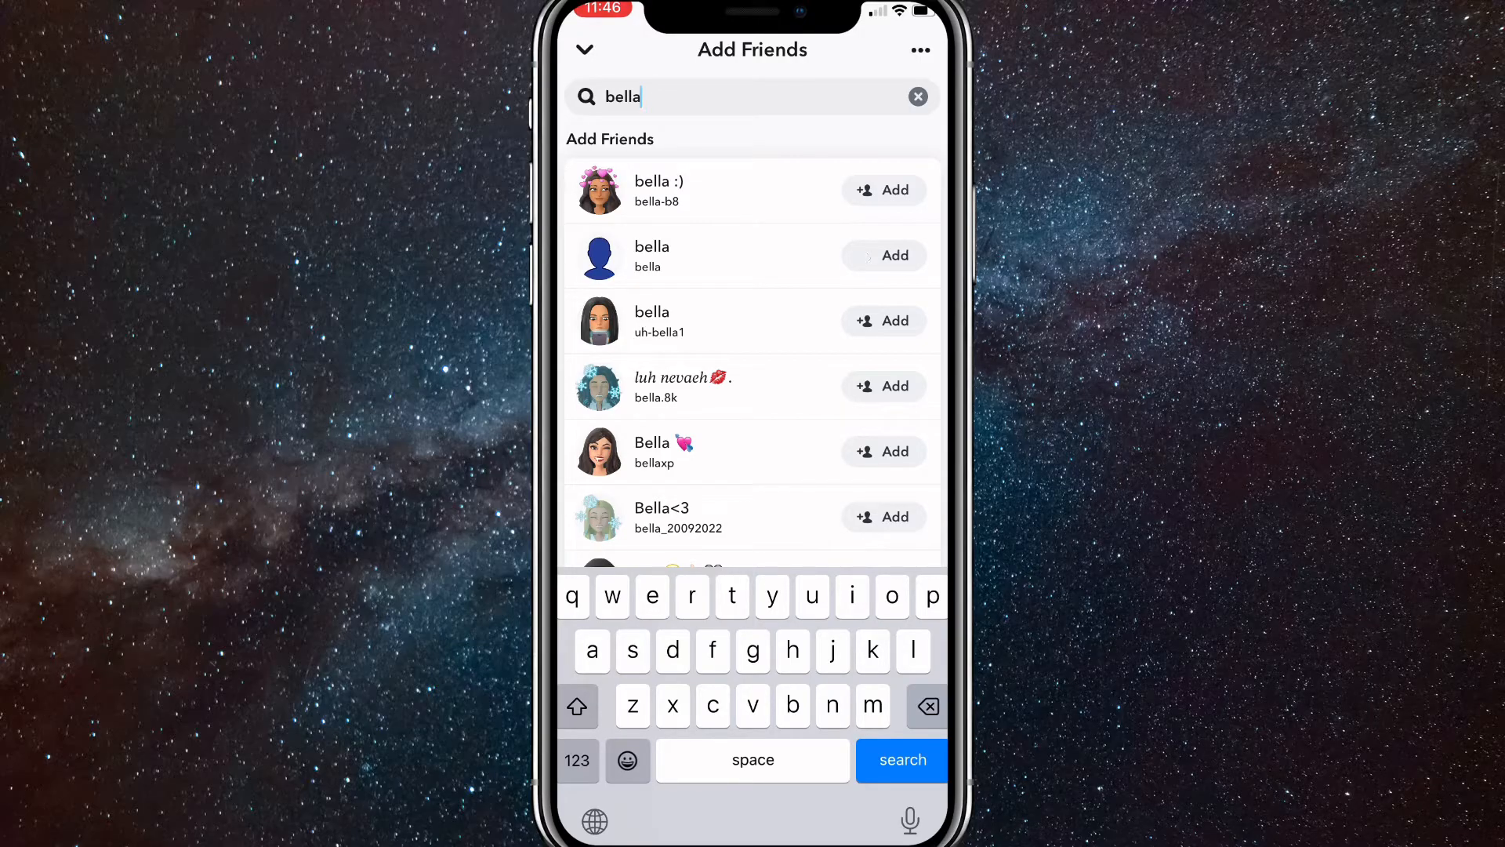
left_click(882, 256)
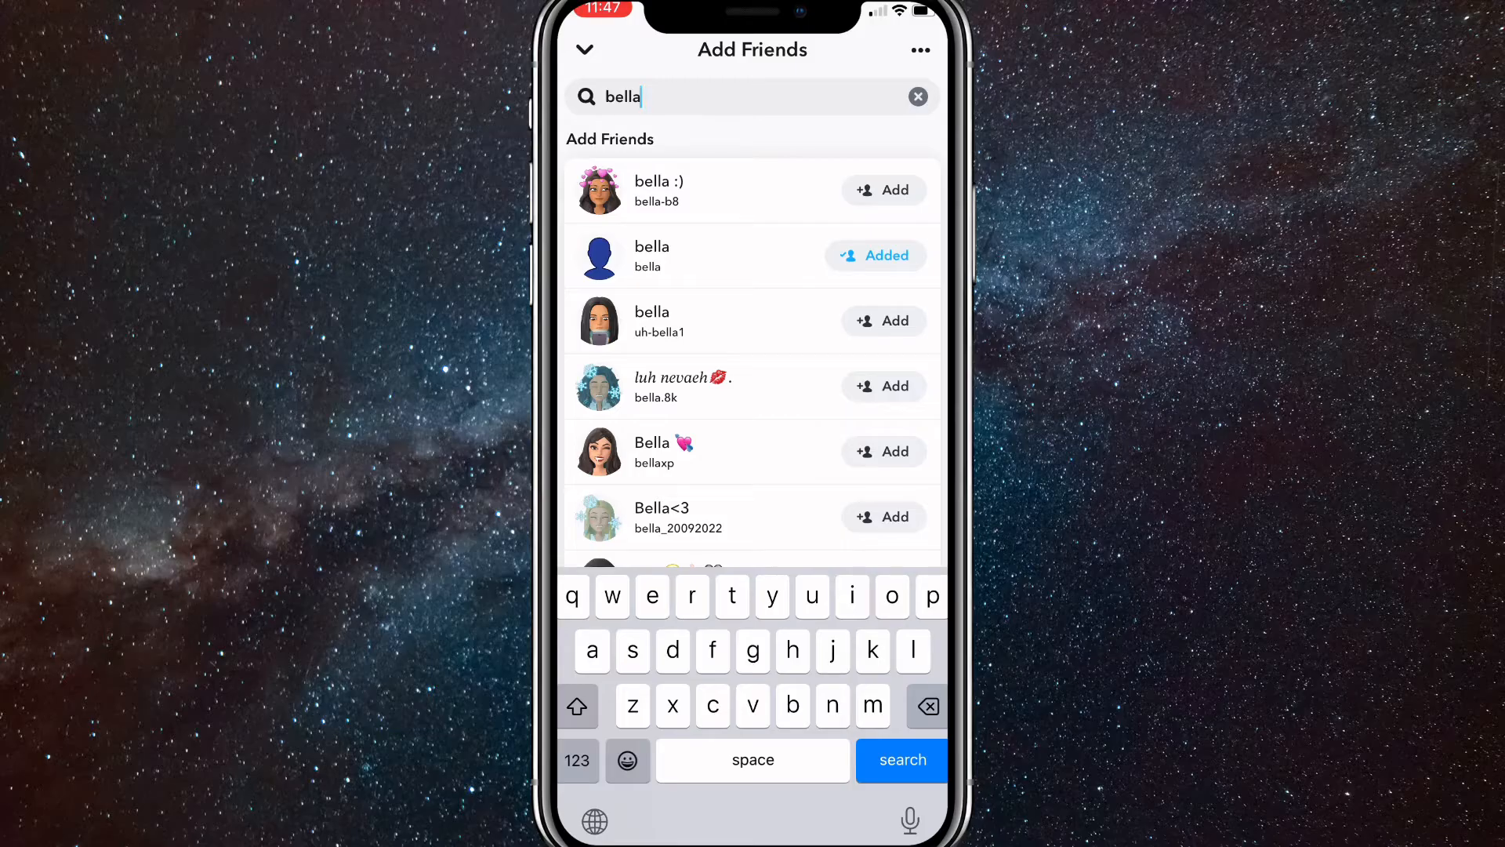
left_click(659, 188)
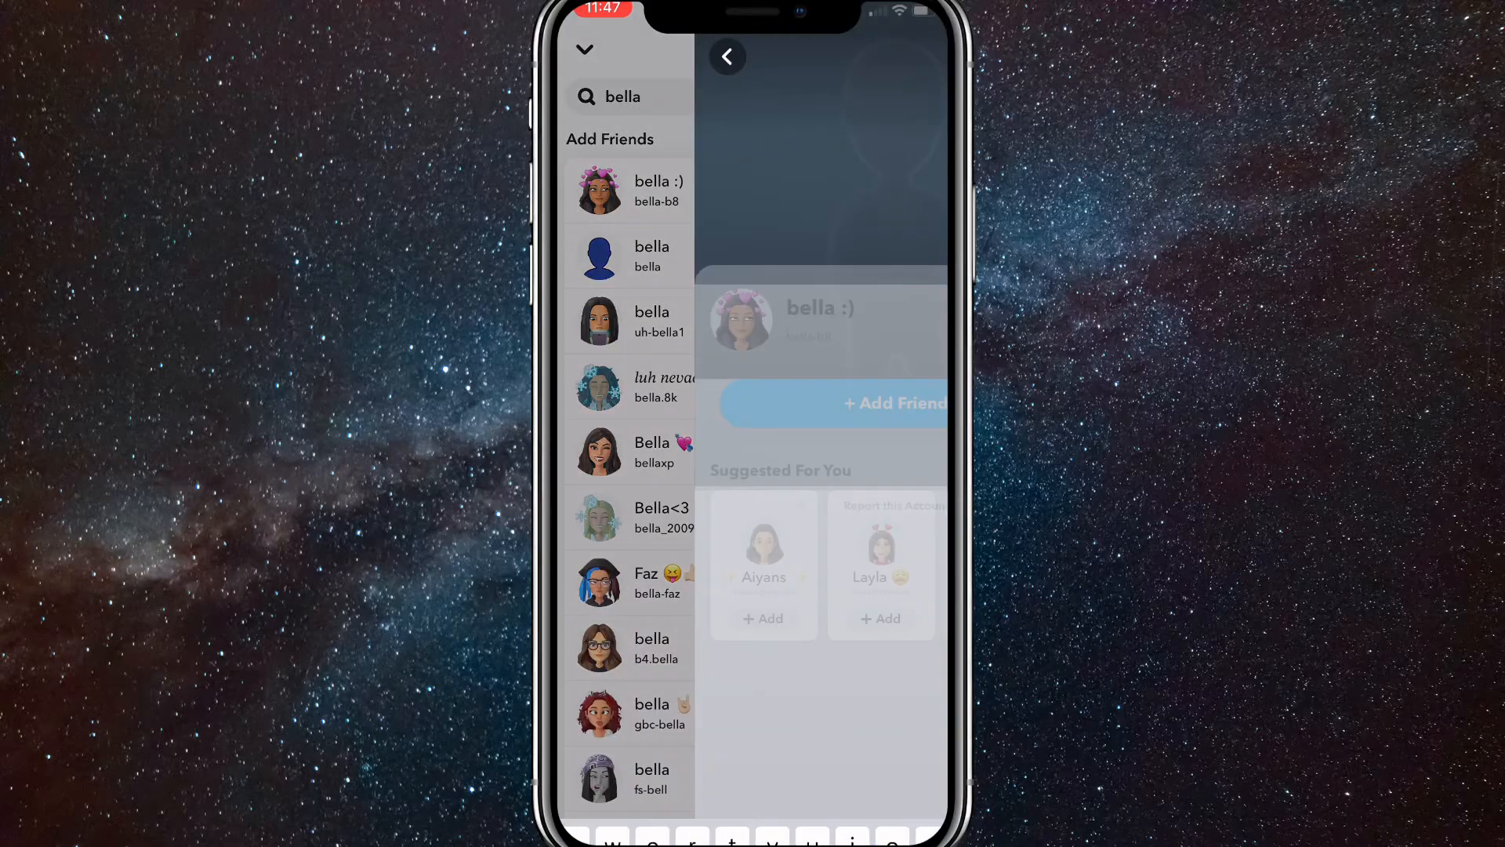
Step: Open bella :)'s share sheet and Send To search, then close the profile unshared
left_click(658, 189)
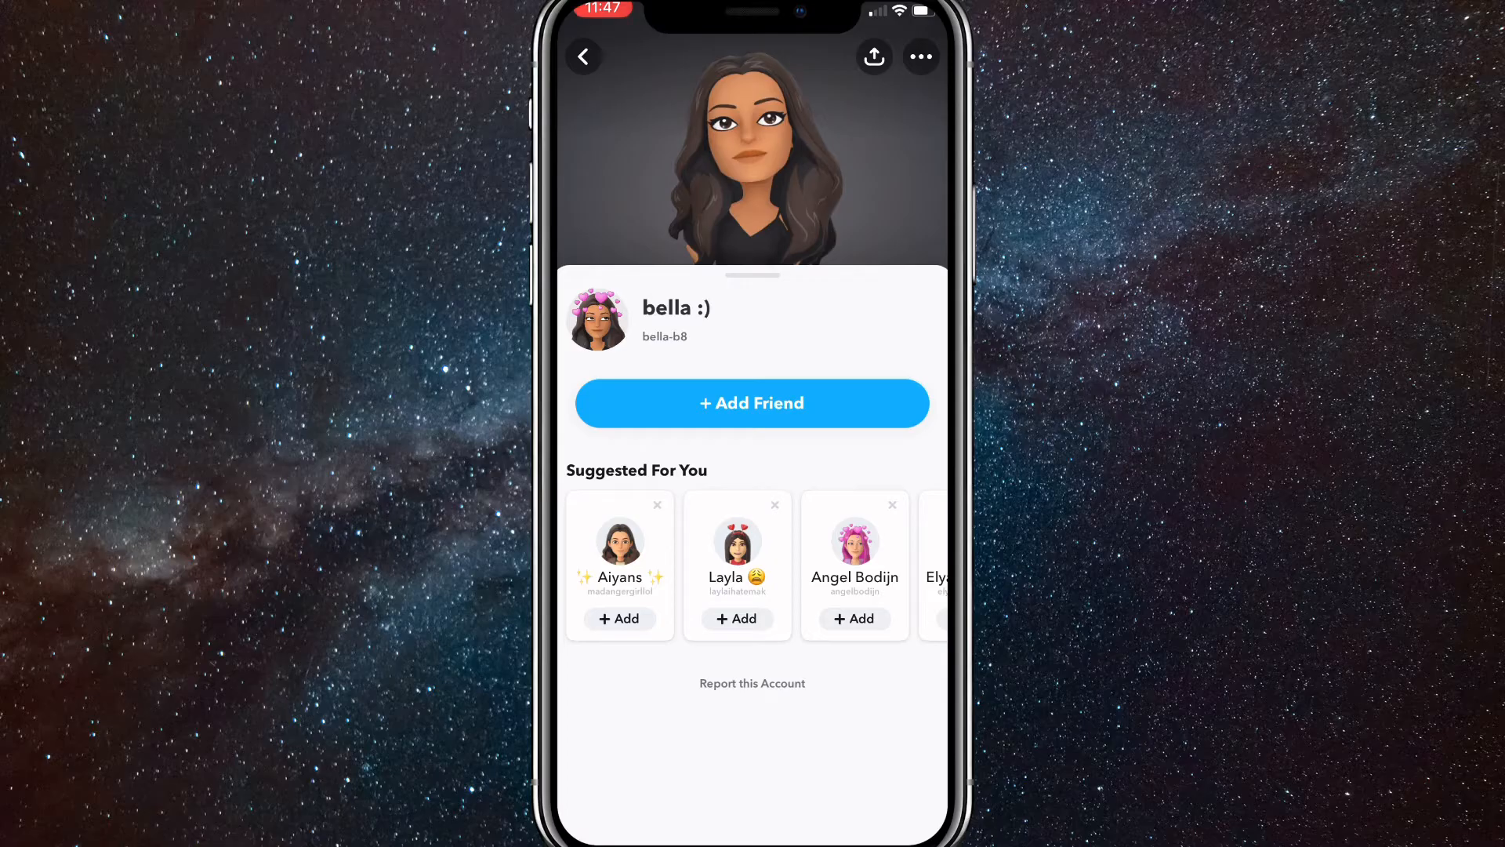
left_click(919, 57)
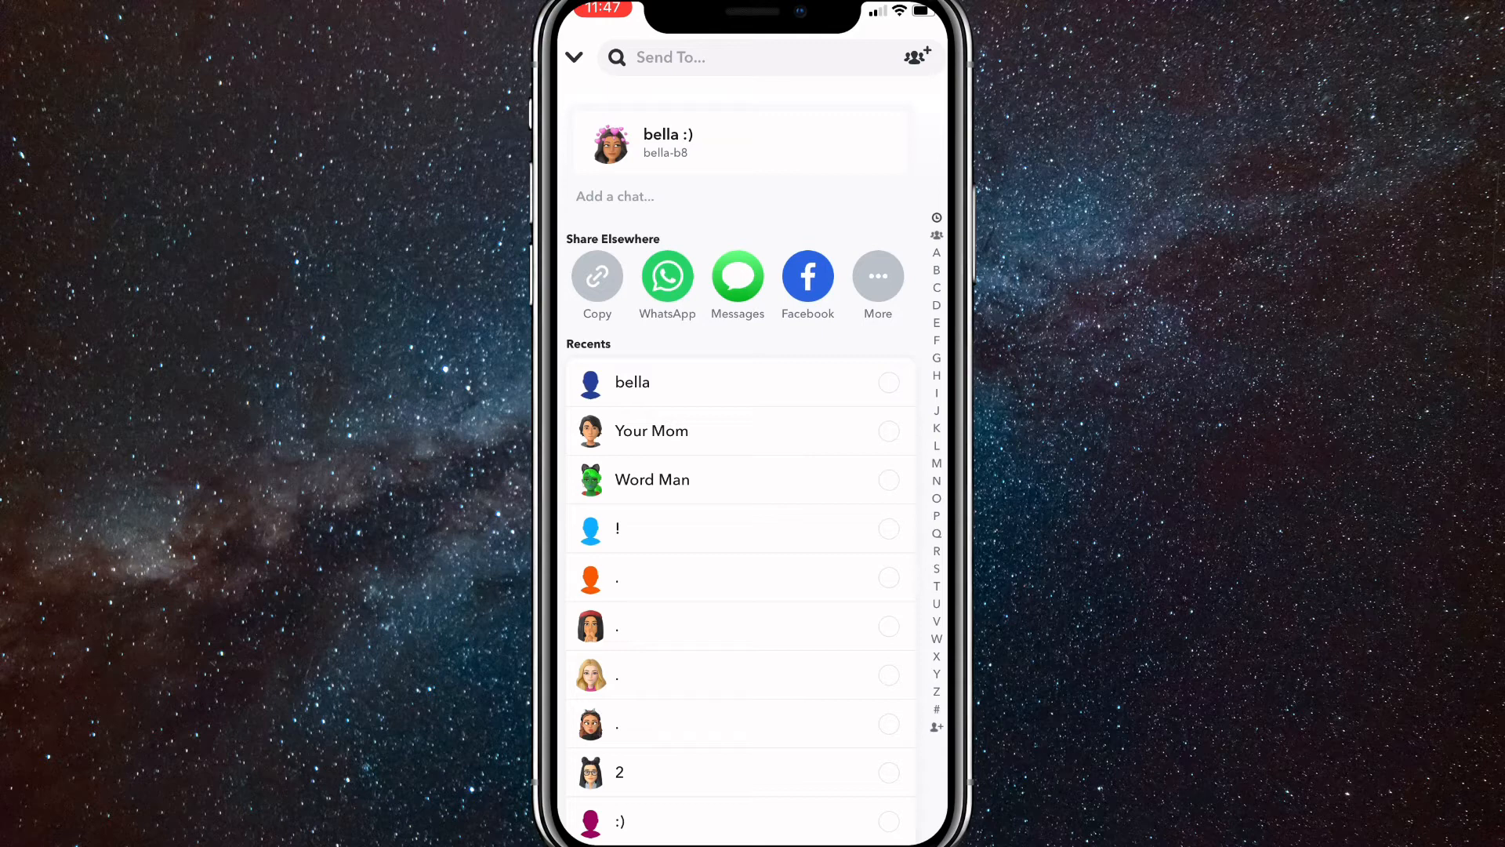
left_click(730, 57)
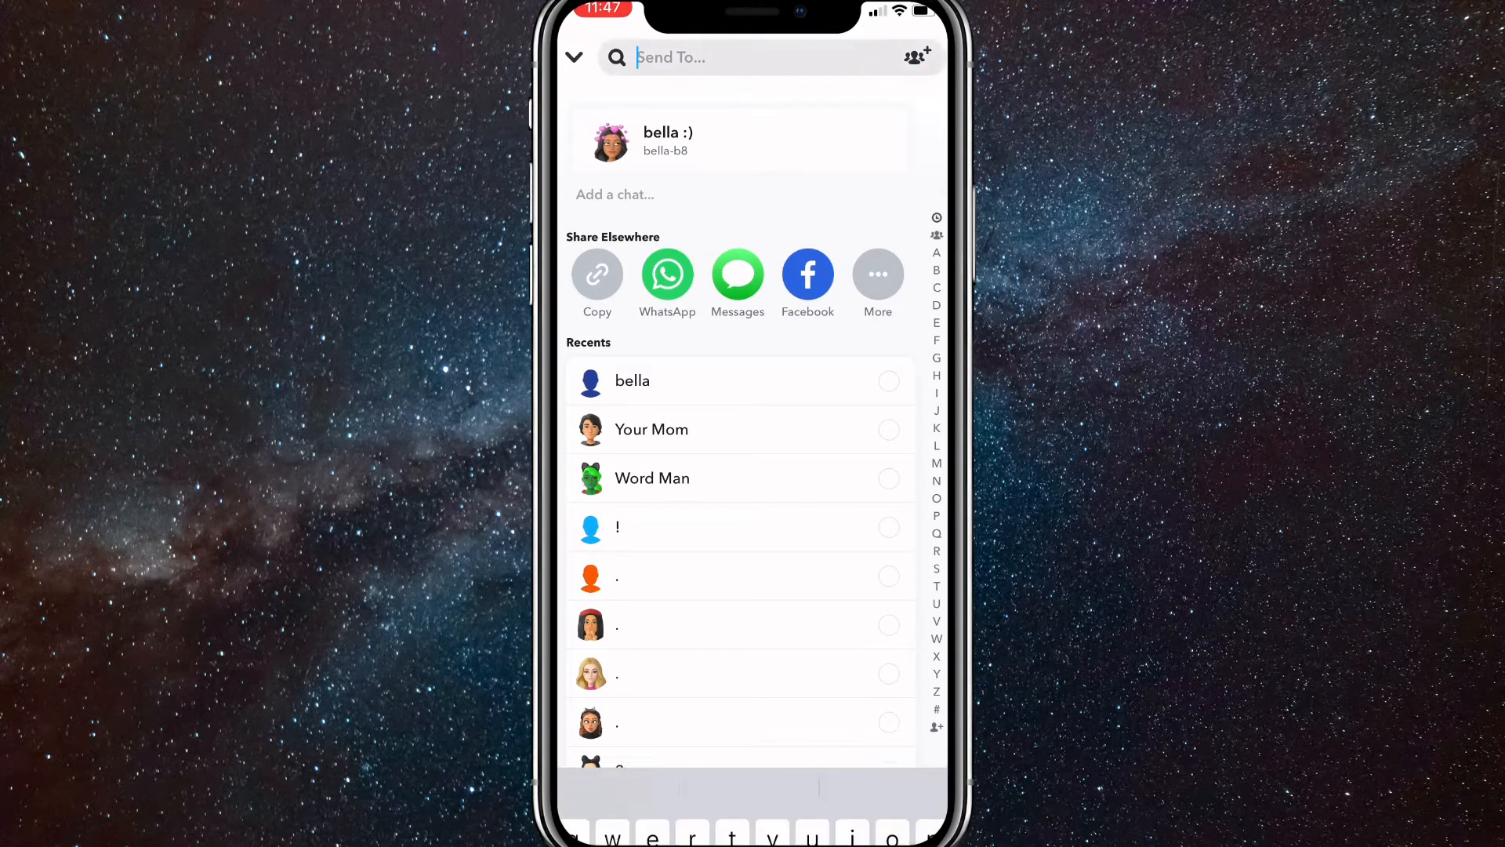
type("2")
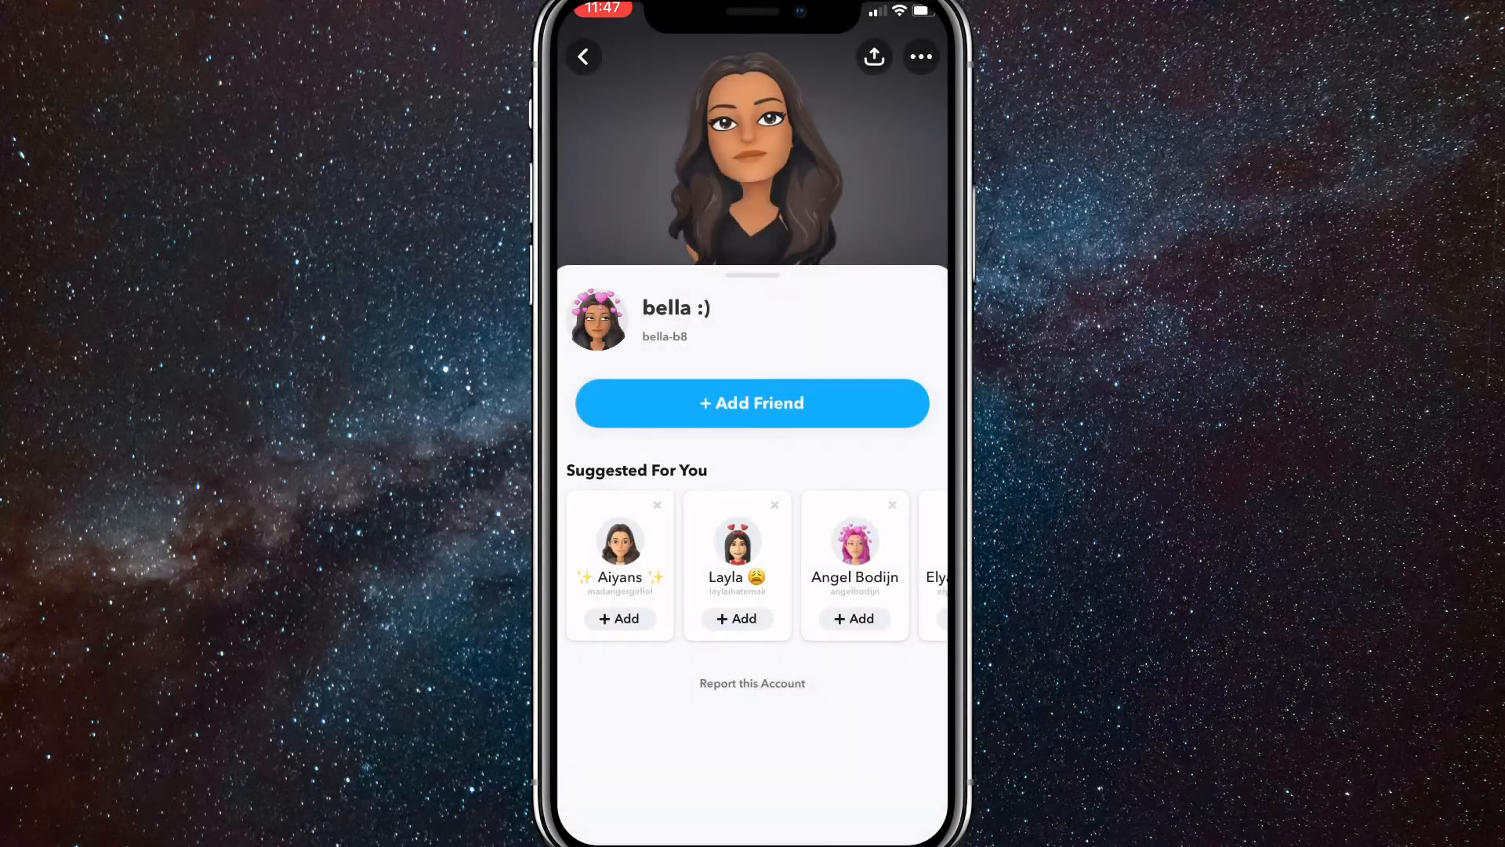
left_click(872, 57)
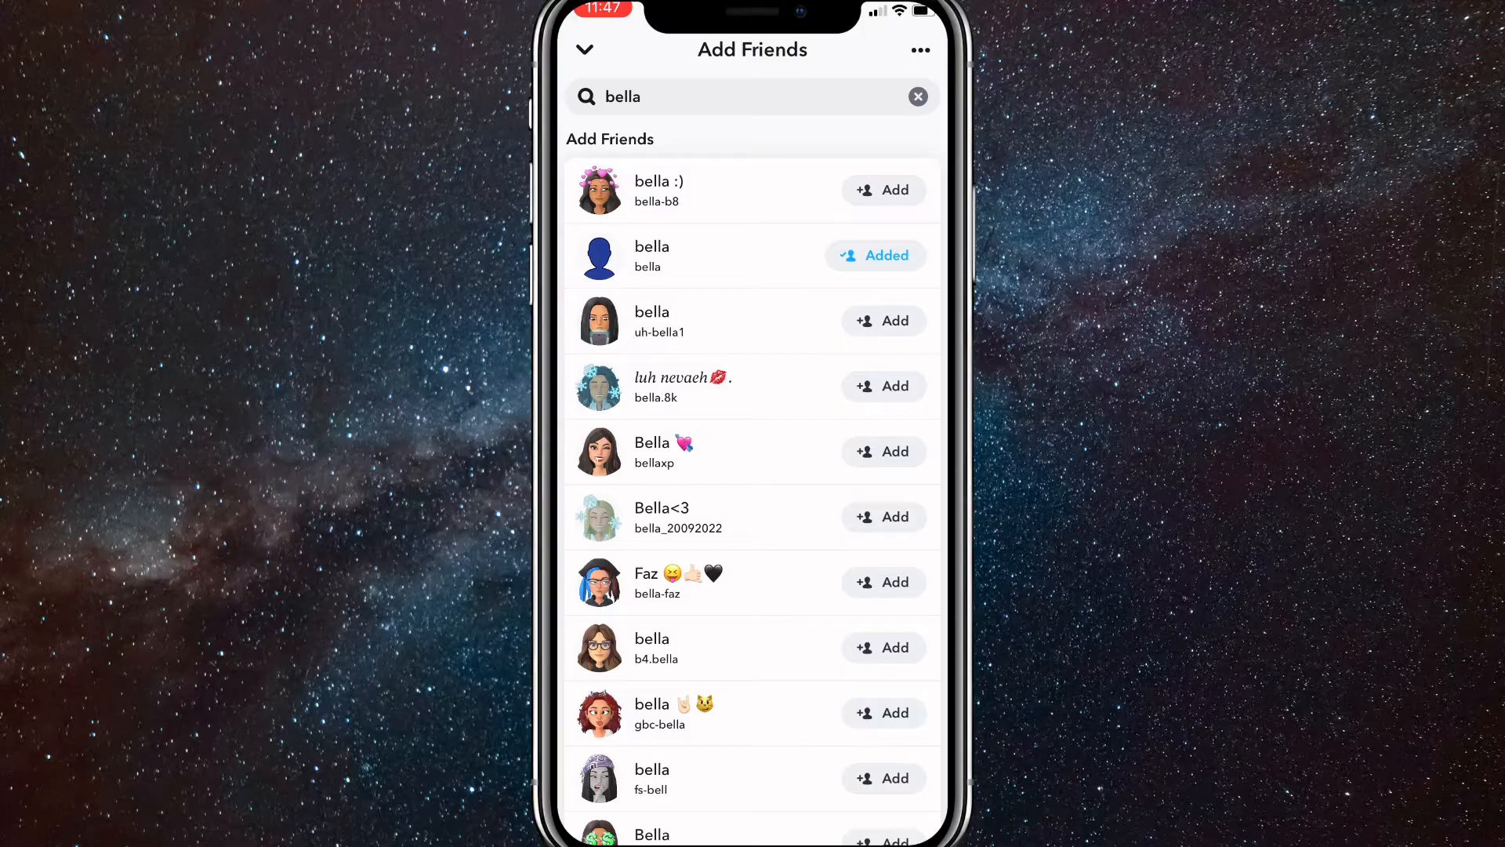
Step: Close the bella search to the camera and reopen an empty Add Friends page
left_click(585, 48)
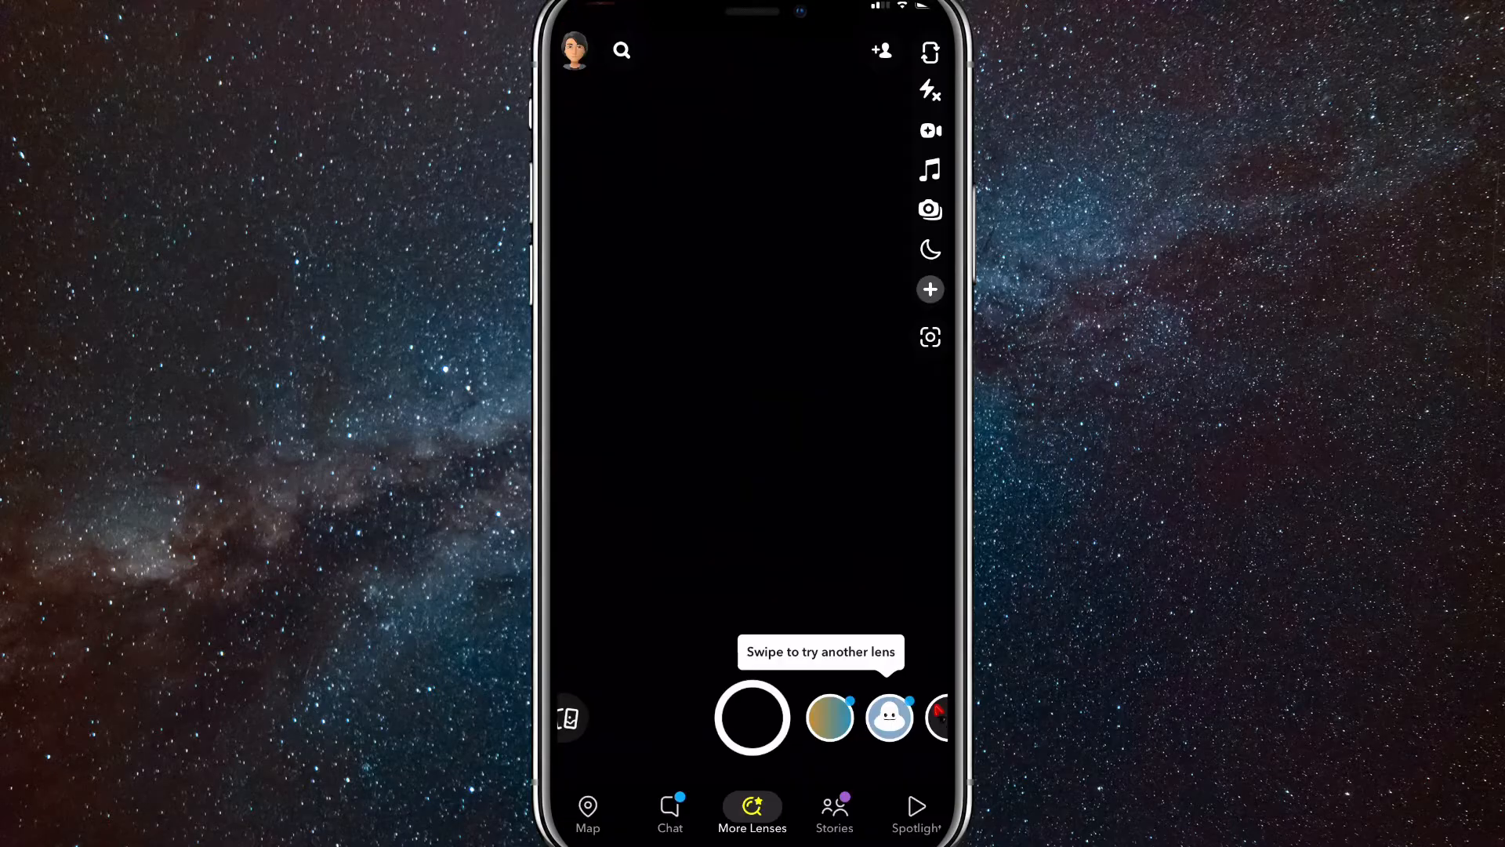
left_click(880, 51)
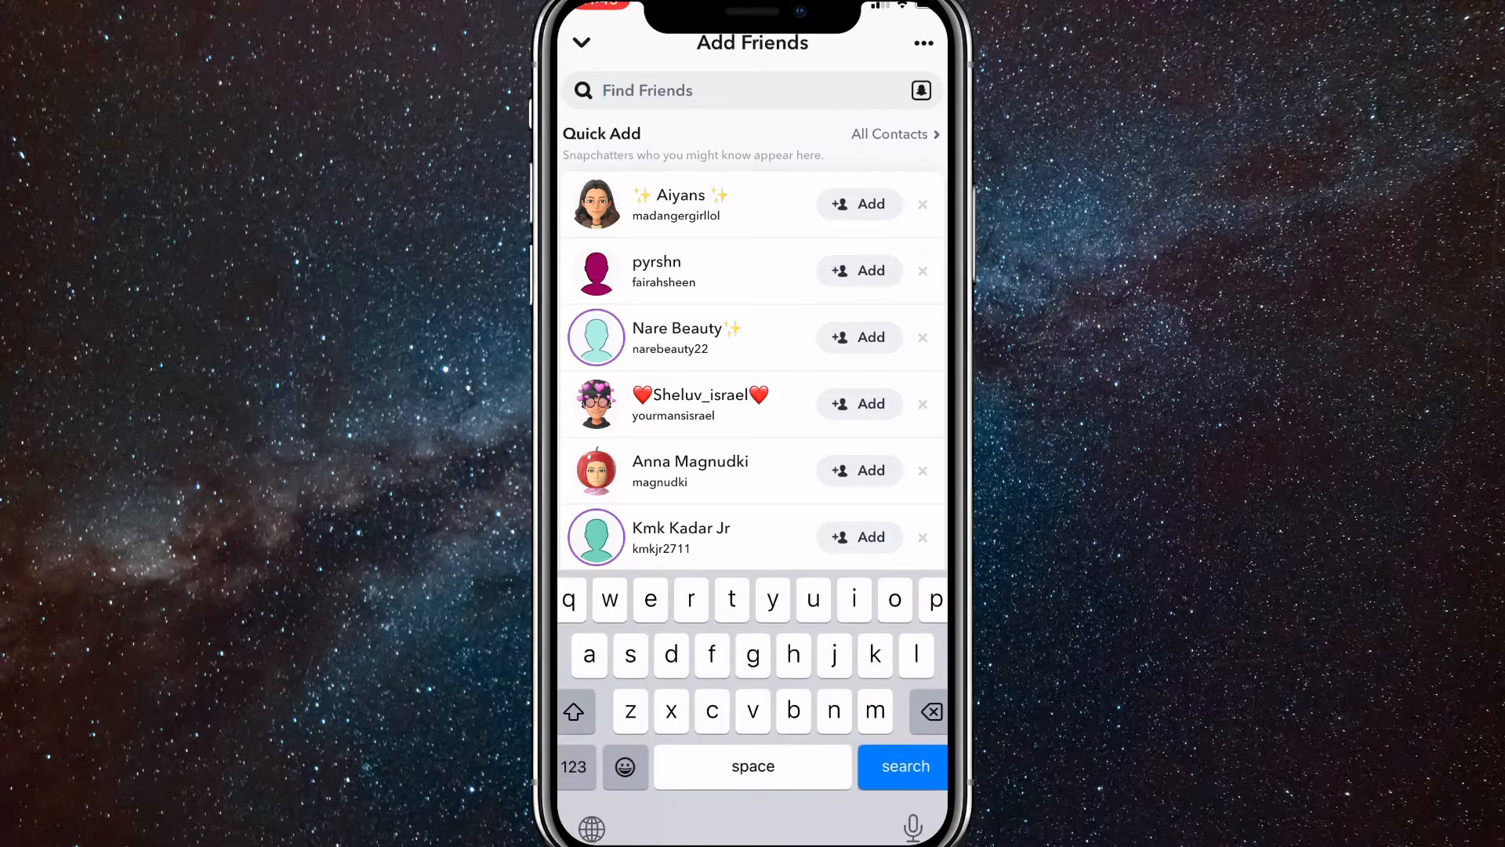
Step: Search '2basa tech' and type 'you' in Send To to share the profile to yourself
type("2basa te")
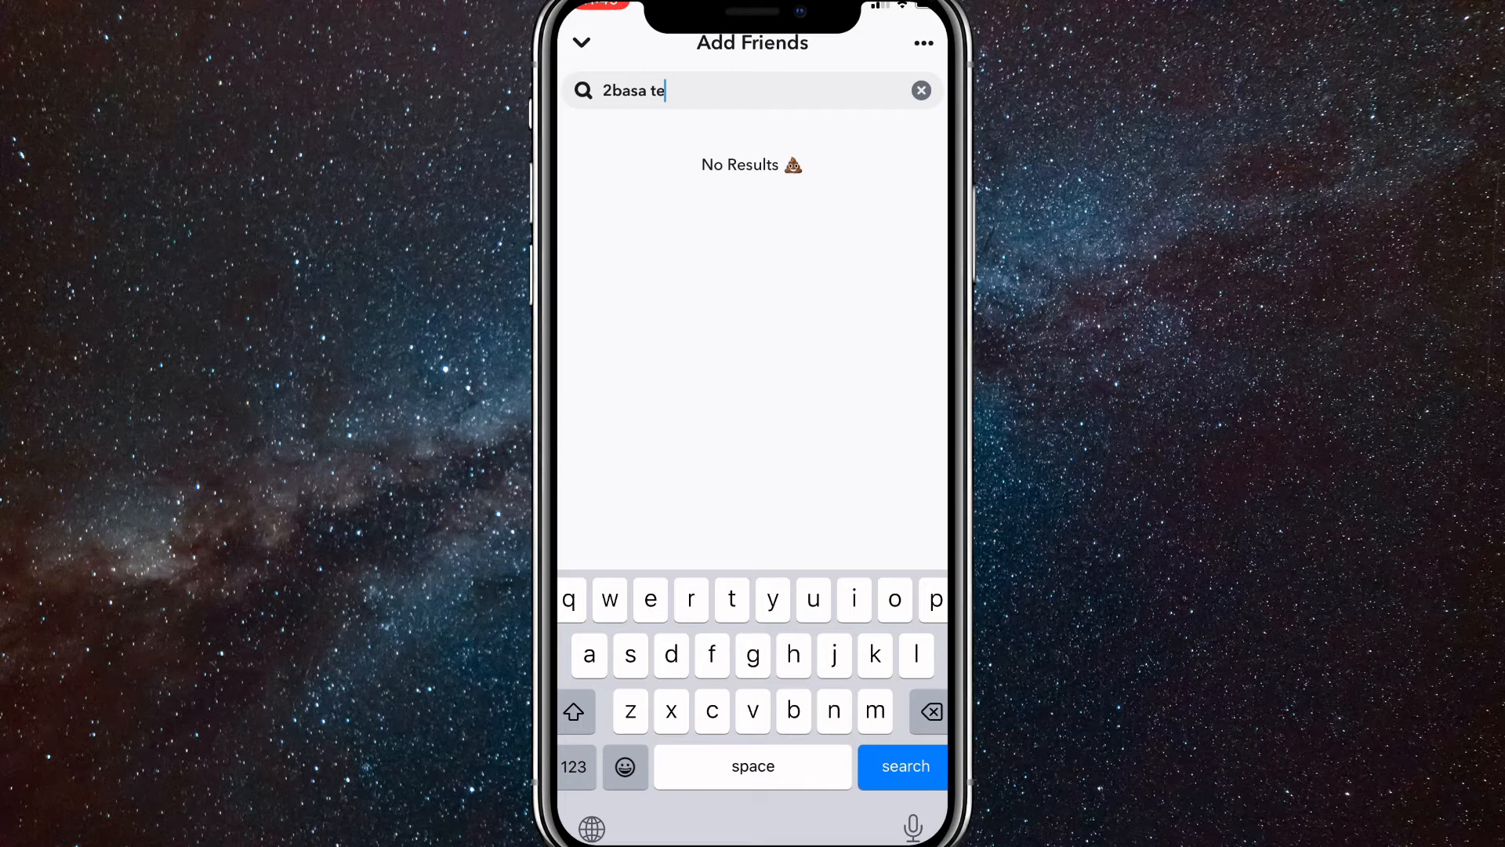
type("ch")
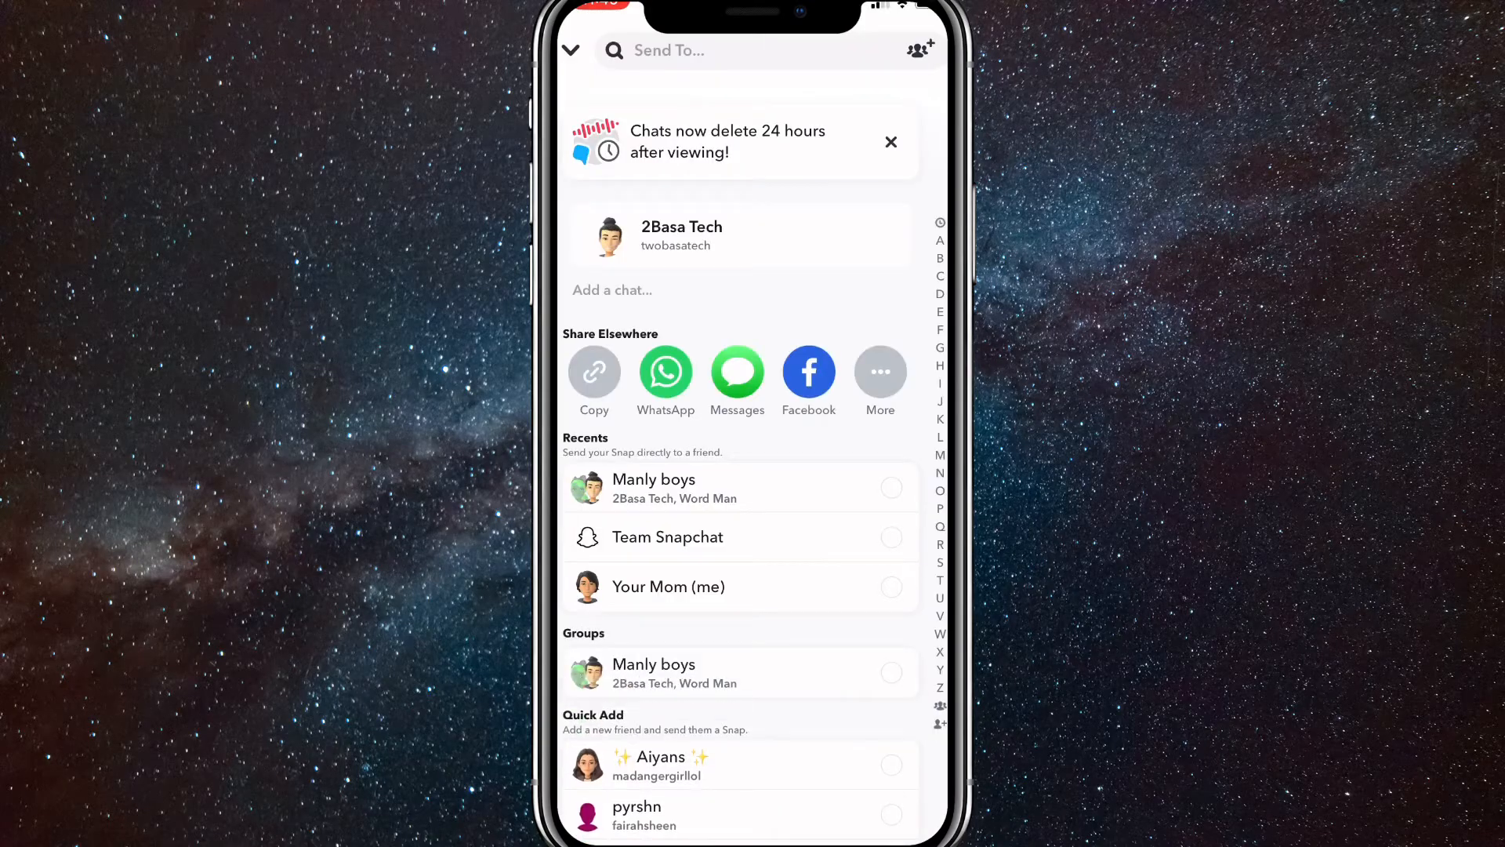
left_click(719, 51)
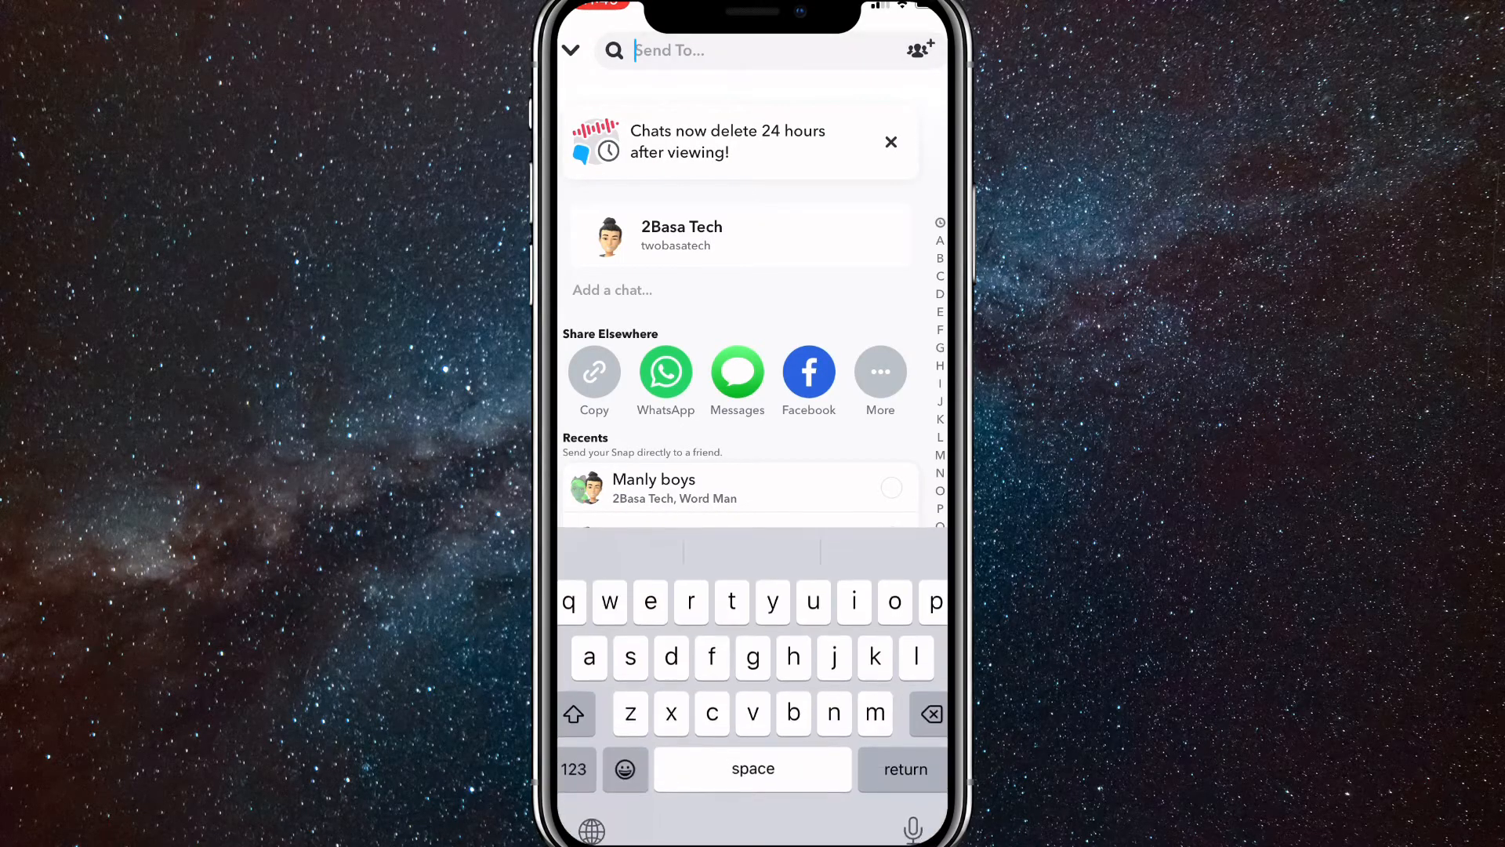
type("you")
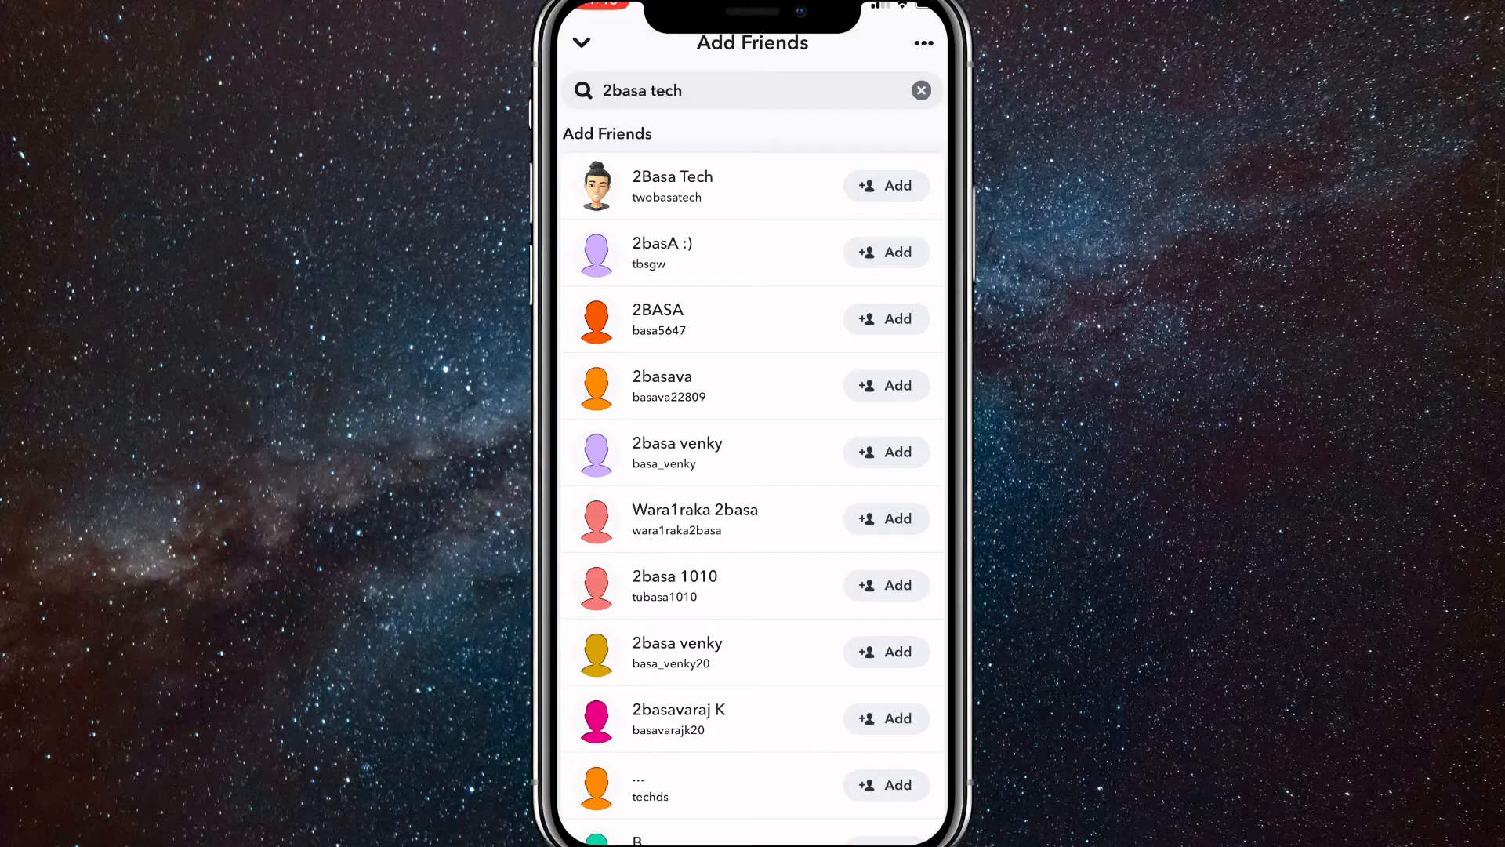
Step: Add 2Basa Tech from the shared card in the chat, then view incoming requests
left_click(581, 42)
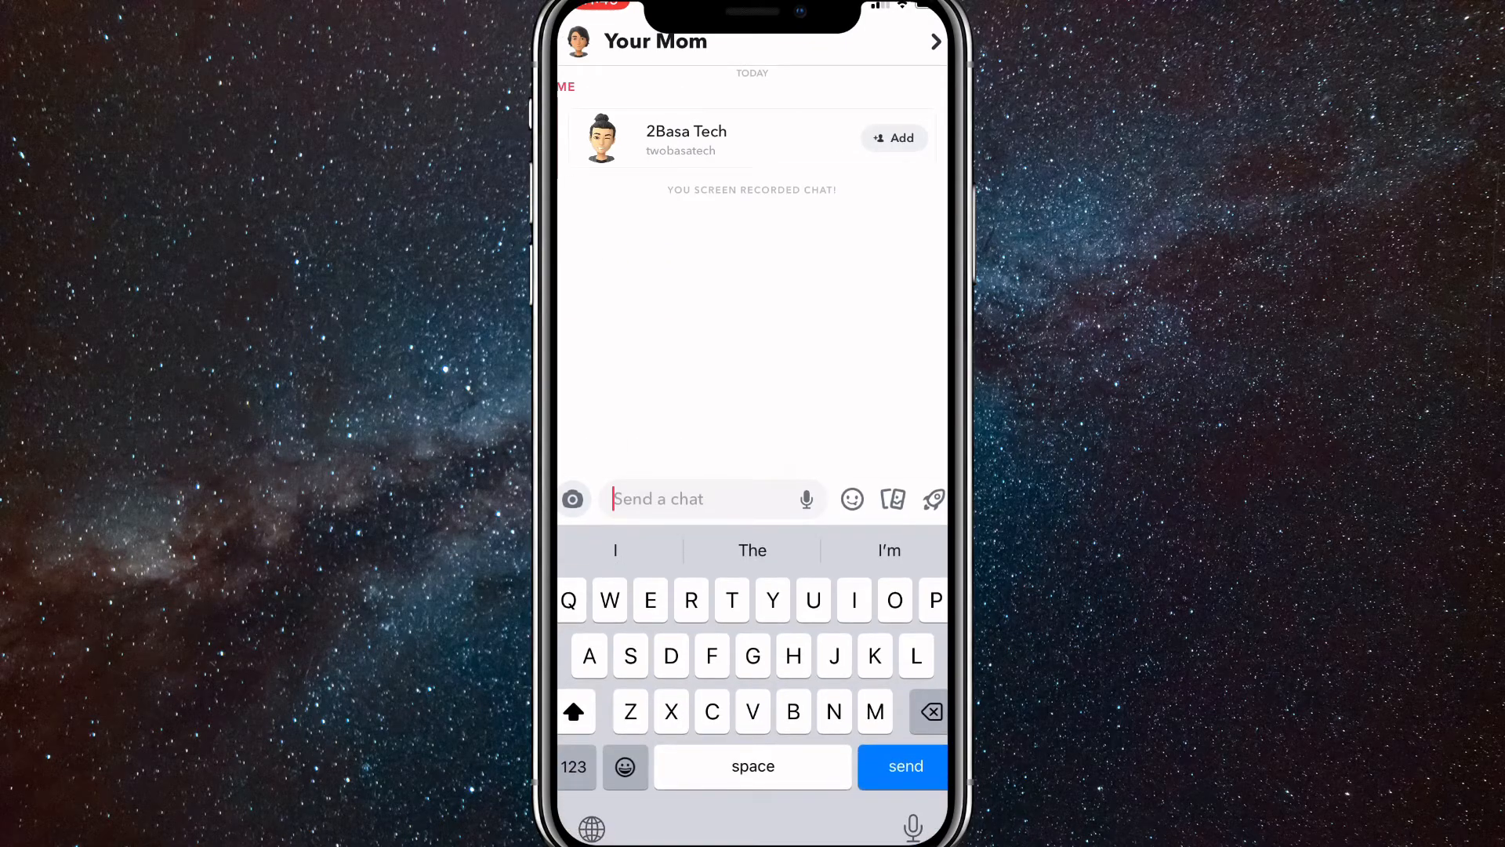
left_click(893, 138)
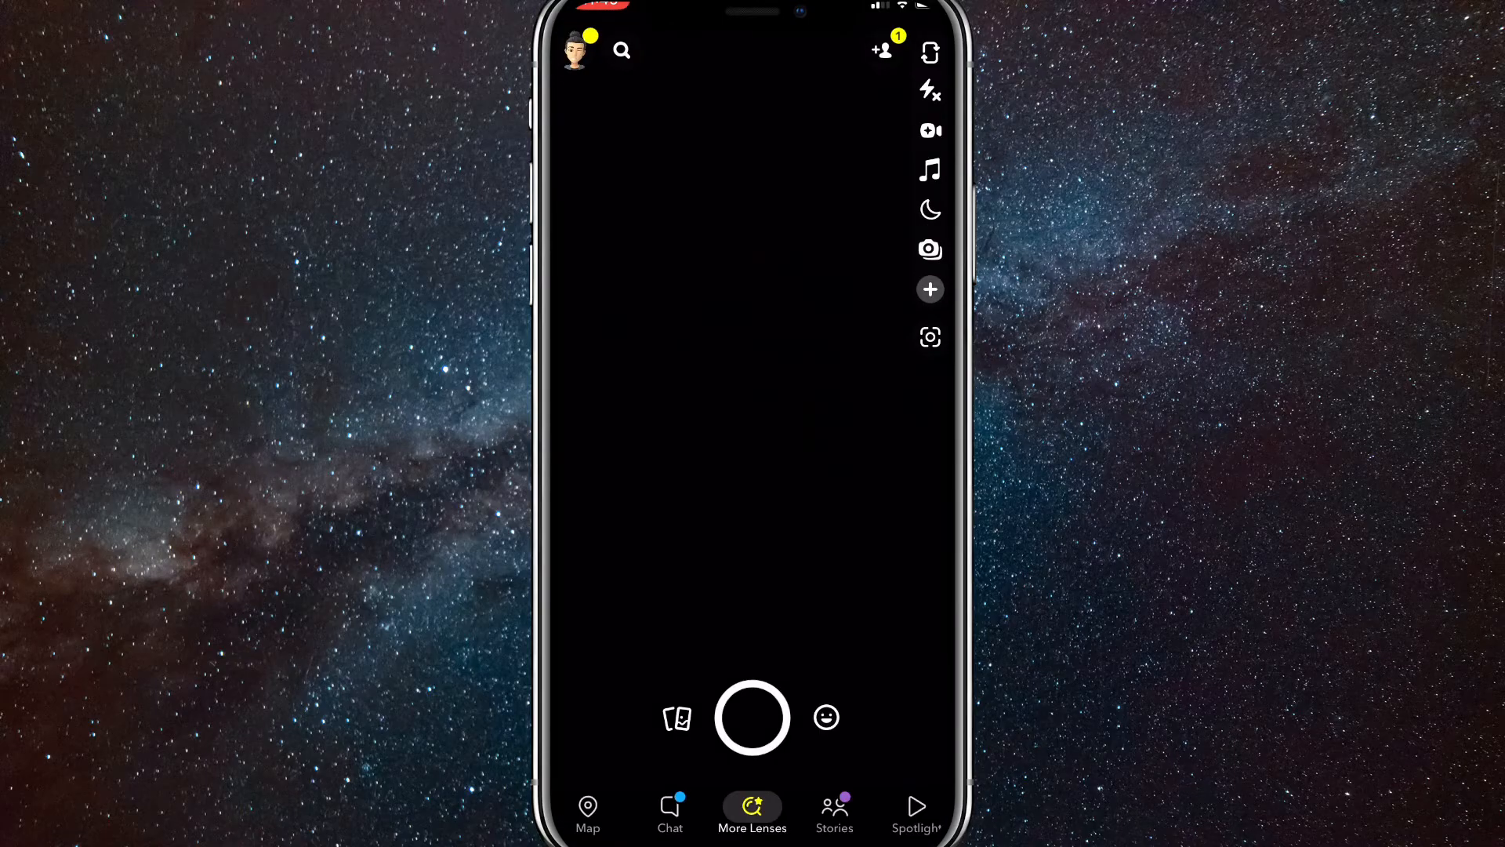
left_click(881, 52)
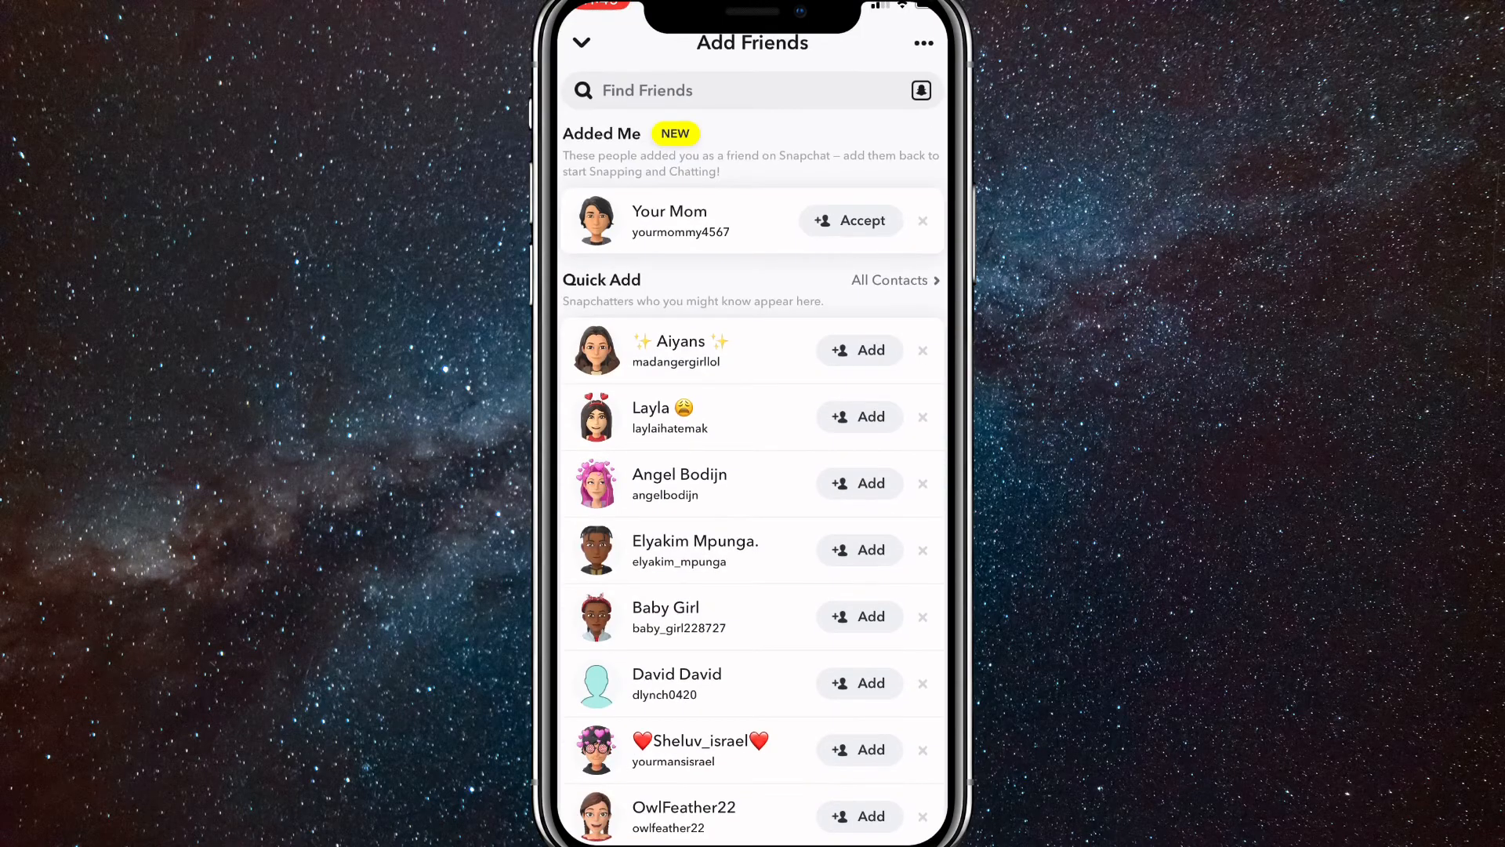